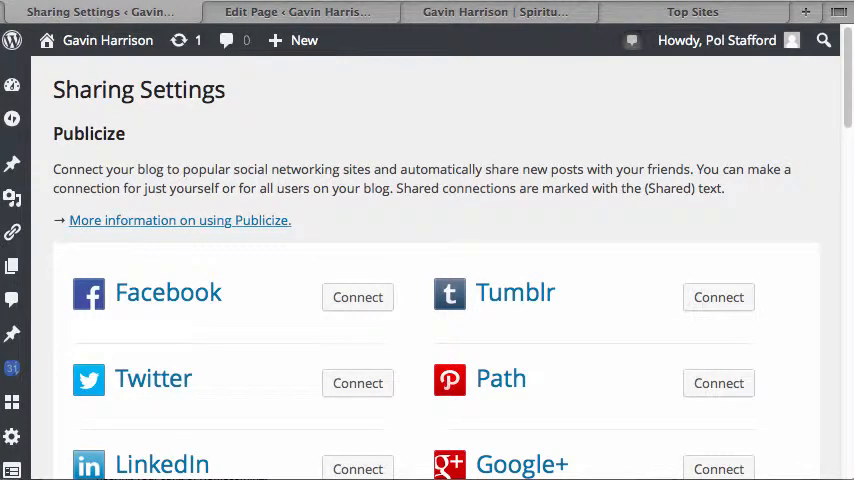
{"action": "mouse_move", "coordinate": [100, 100]}
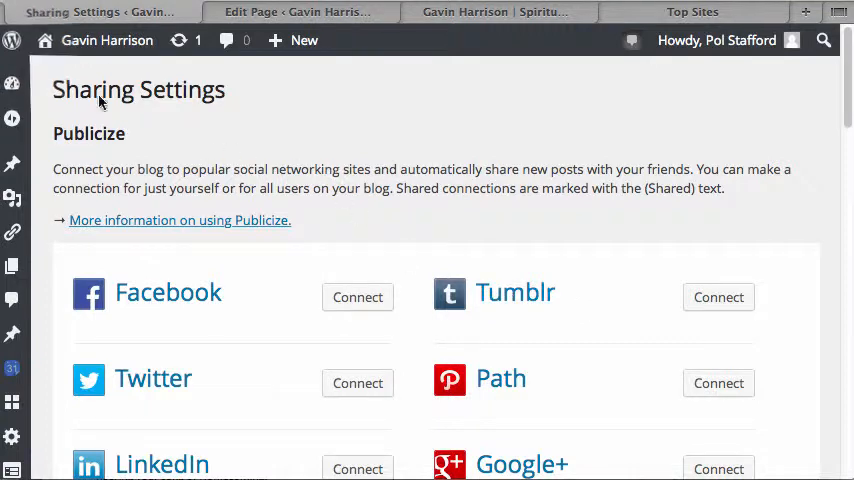
View the About WordPress 4.0 page, then reach for the Settings pages list
{"action": "left_click", "coordinate": [12, 40]}
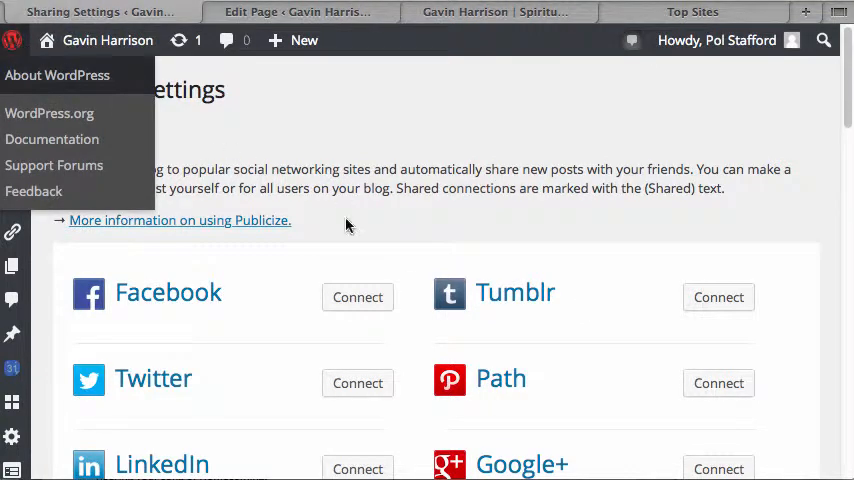
{"action": "left_click", "coordinate": [58, 74]}
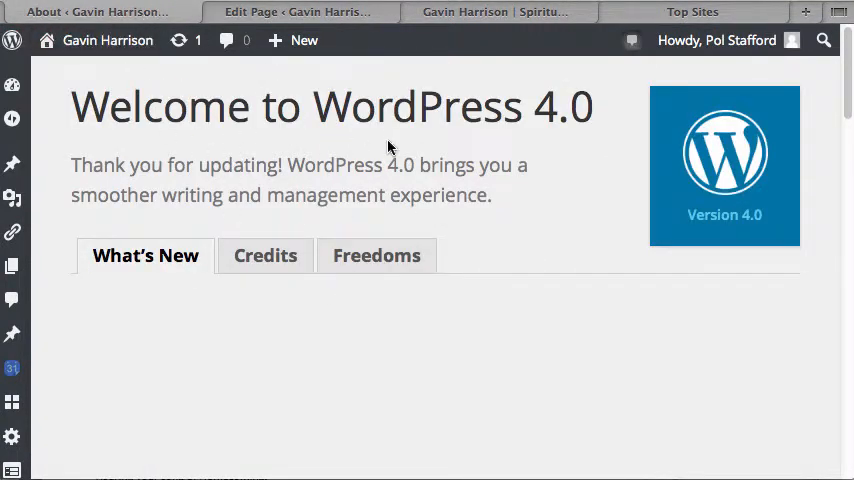
{"action": "left_click", "coordinate": [12, 120]}
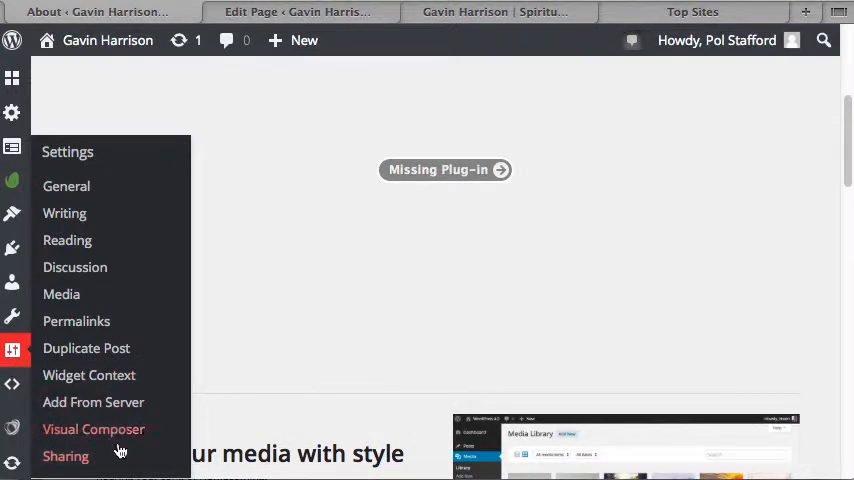
{"action": "mouse_move", "coordinate": [66, 456]}
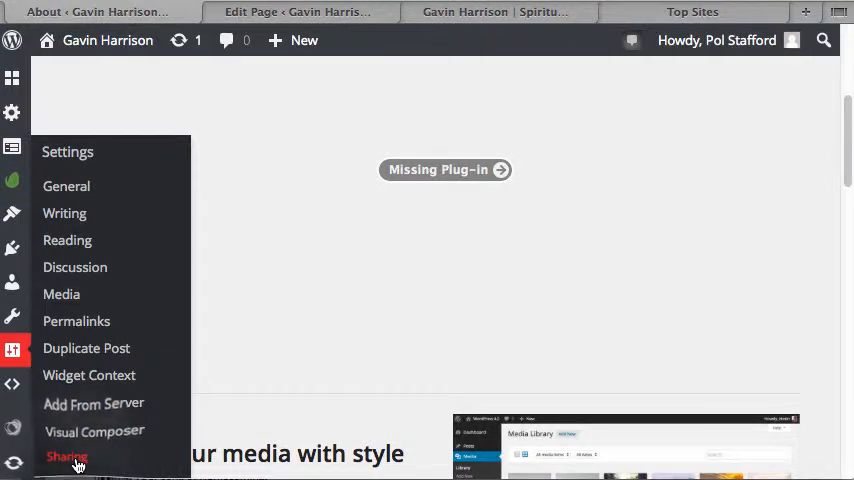
Return to Sharing Settings listing the Publicize services
{"action": "left_click", "coordinate": [66, 456]}
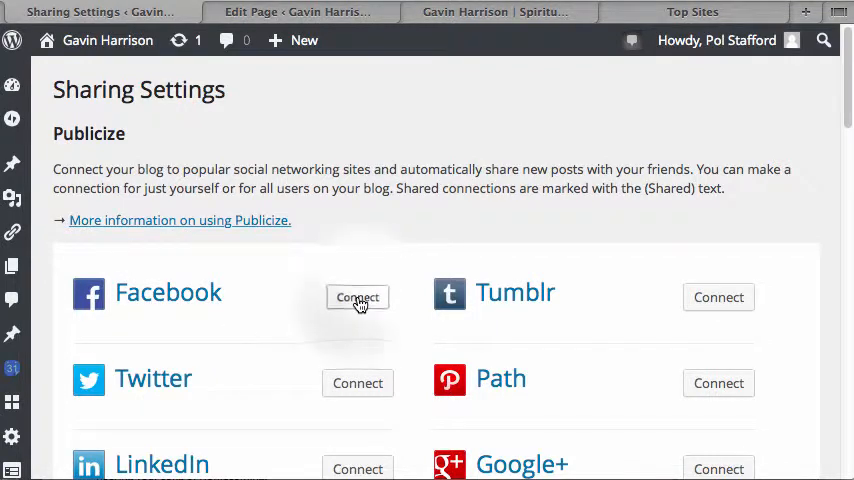
Connect Facebook to the Living Aikido page, available to all users of the blog
{"action": "left_click", "coordinate": [356, 296]}
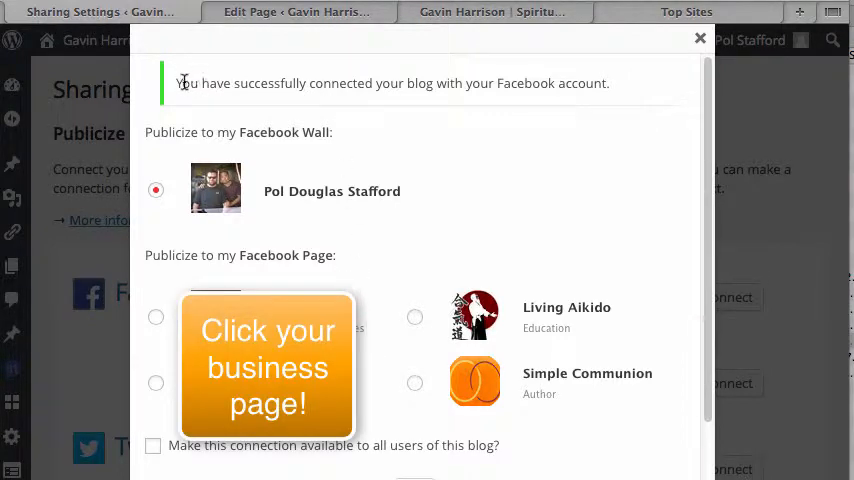
{"action": "mouse_move", "coordinate": [564, 84]}
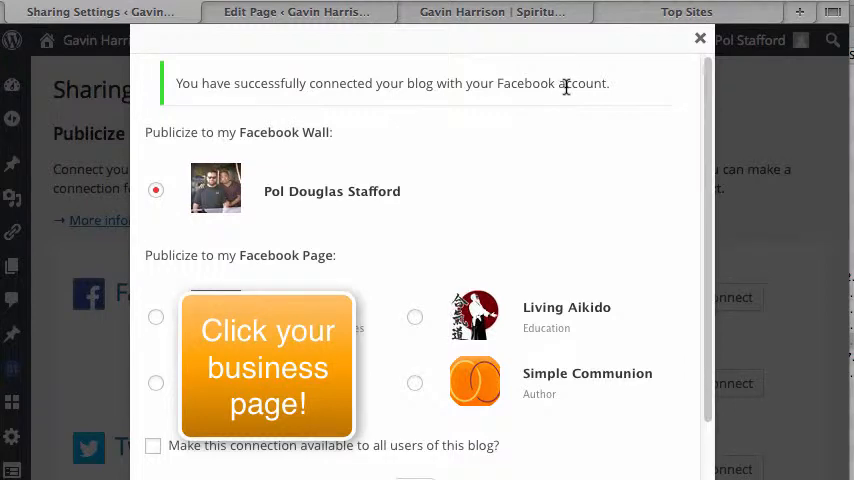
{"action": "mouse_move", "coordinate": [208, 132]}
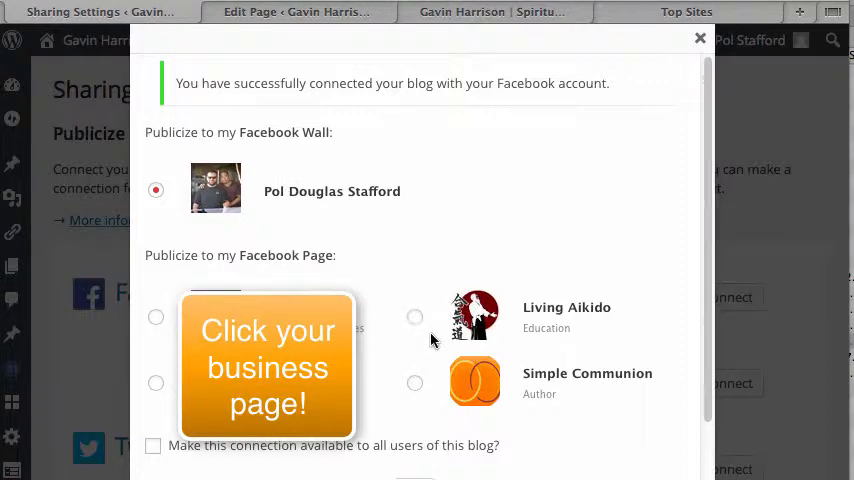
{"action": "mouse_move", "coordinate": [420, 320]}
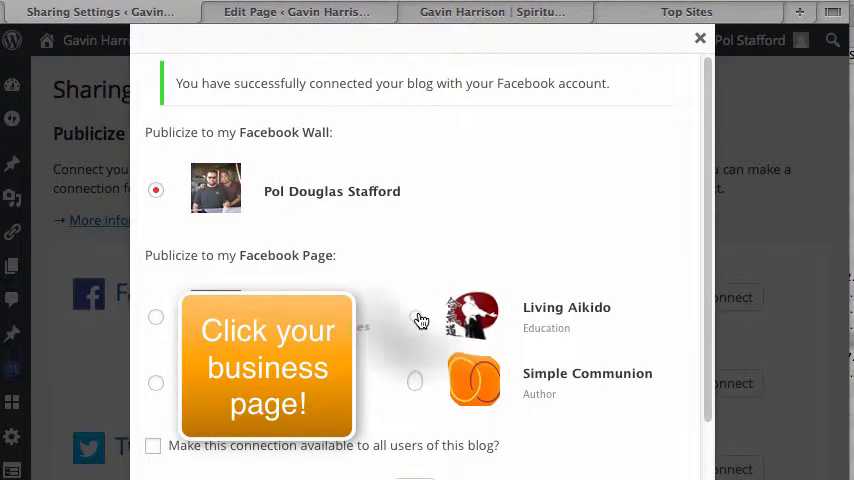
{"action": "left_click", "coordinate": [414, 316]}
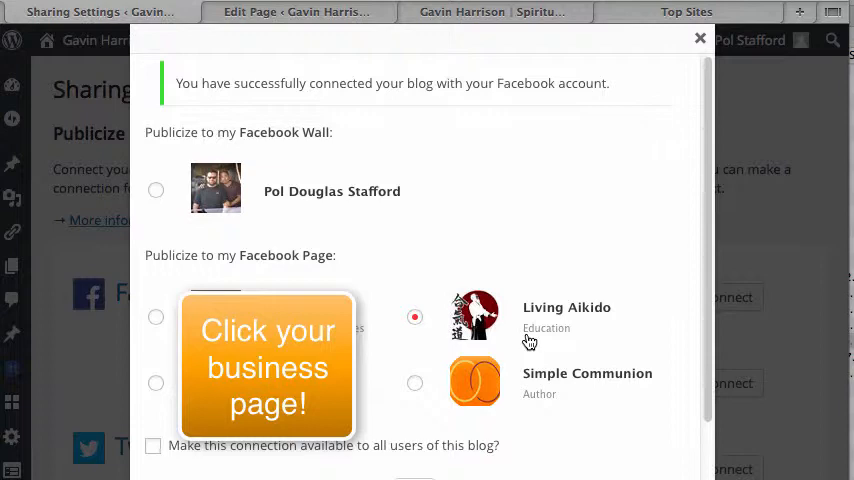
{"action": "scroll", "scroll_direction": "down", "scroll_amount": 3}
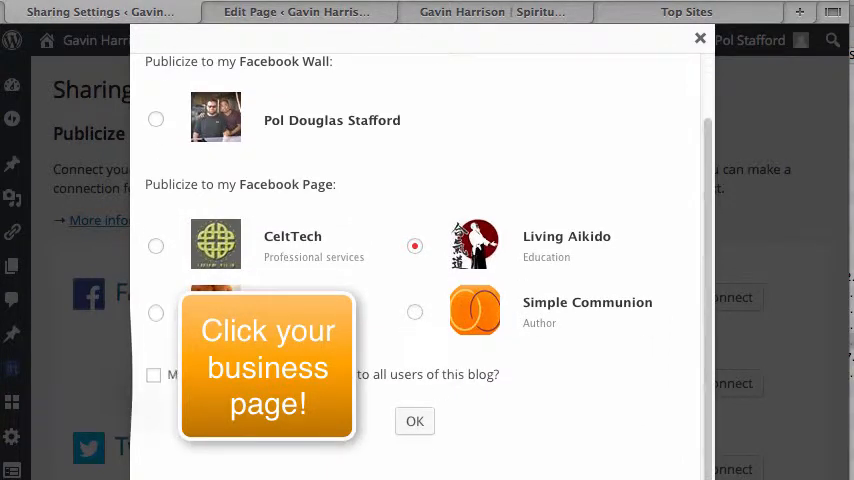
{"action": "left_click", "coordinate": [152, 376]}
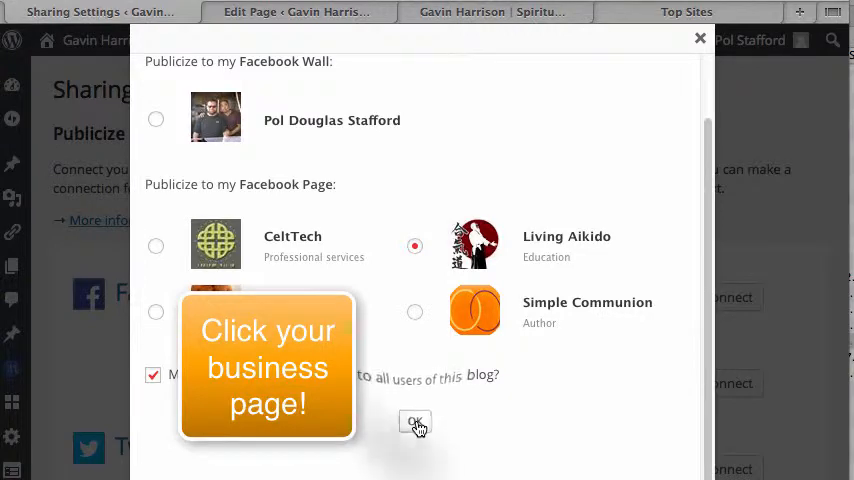
Confirm the connection so Facebook lists Living Aikido as a shared connection
{"action": "left_click", "coordinate": [416, 422]}
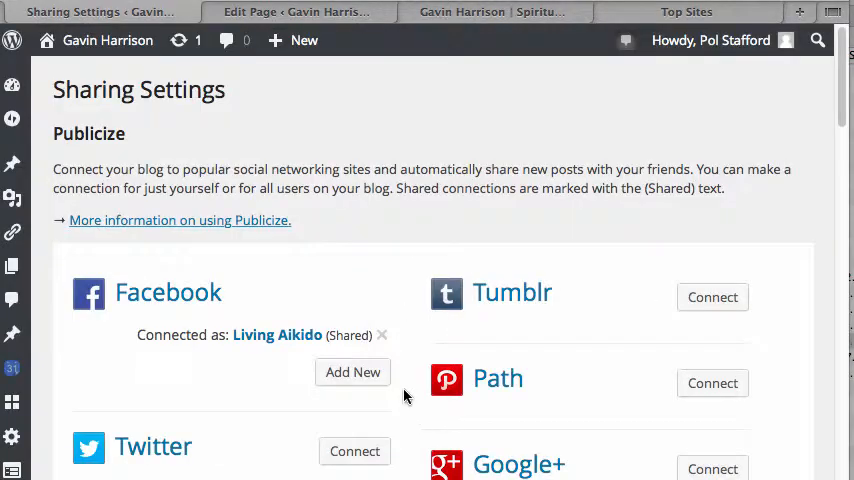
{"action": "mouse_move", "coordinate": [382, 336]}
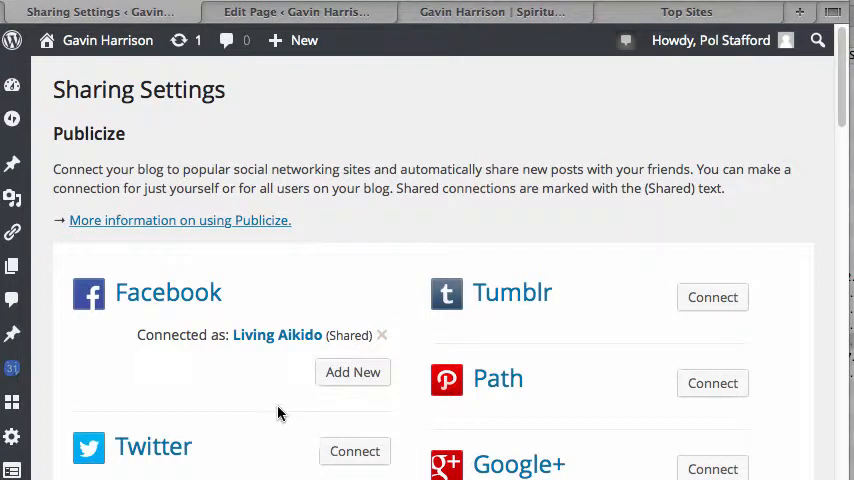
{"action": "mouse_move", "coordinate": [456, 398]}
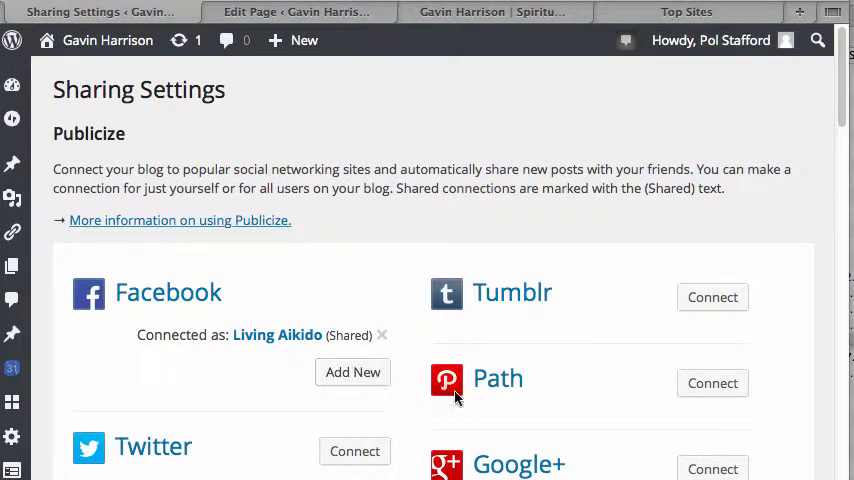
{"action": "left_click", "coordinate": [12, 164]}
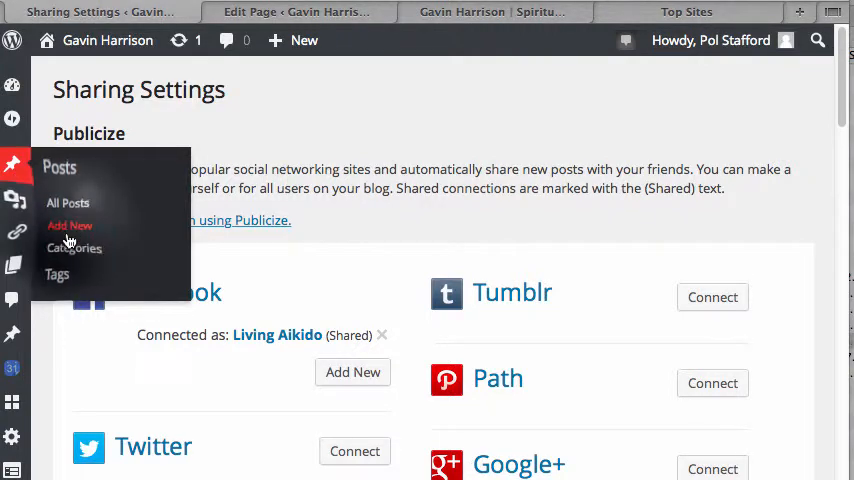
Start a new post and expand Publicize showing Facebook: Living Aikido ticked
{"action": "left_click", "coordinate": [70, 224]}
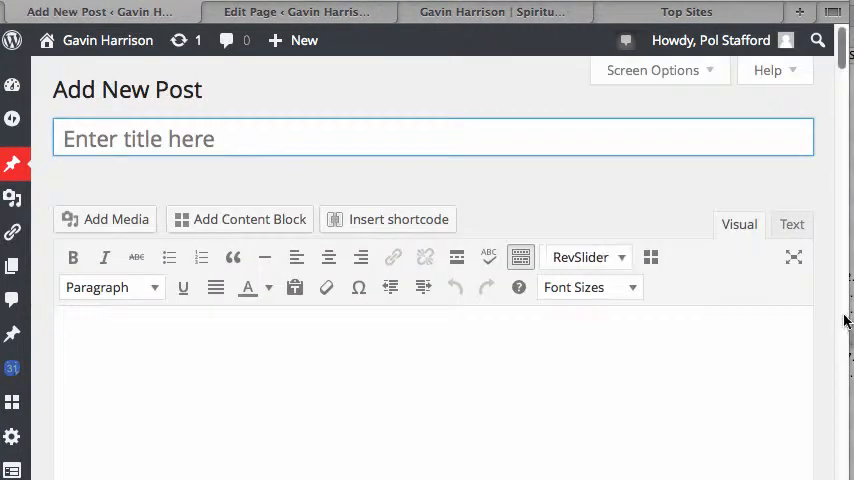
{"action": "scroll", "scroll_direction": "down", "scroll_amount": 3}
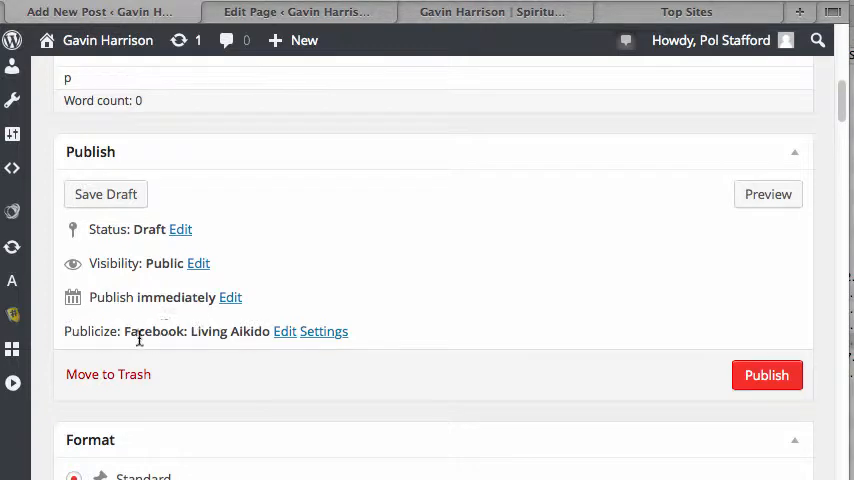
{"action": "mouse_move", "coordinate": [252, 330]}
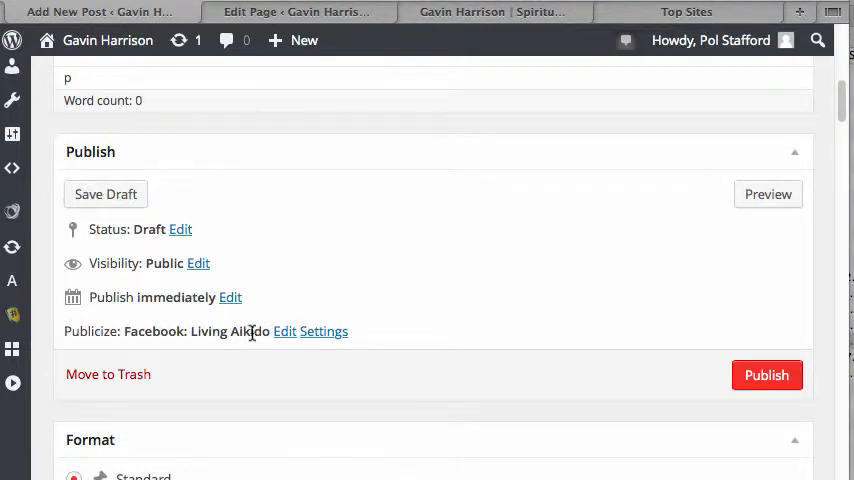
{"action": "left_click", "coordinate": [324, 332]}
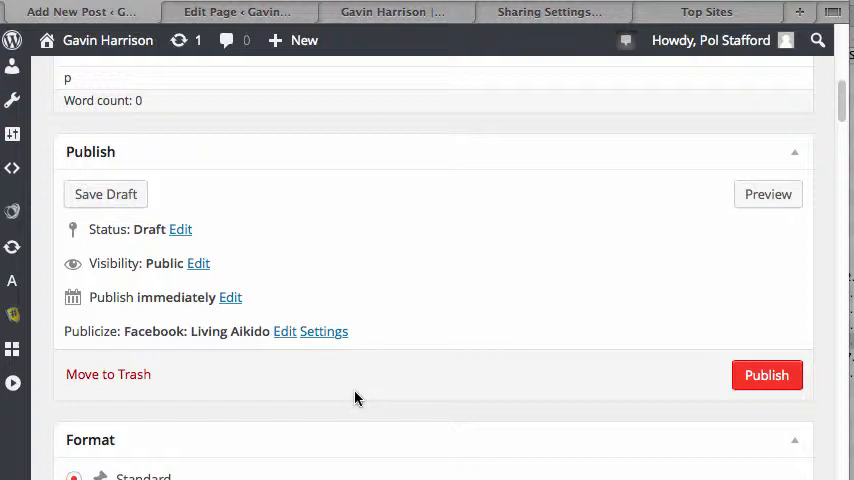
{"action": "mouse_move", "coordinate": [324, 332]}
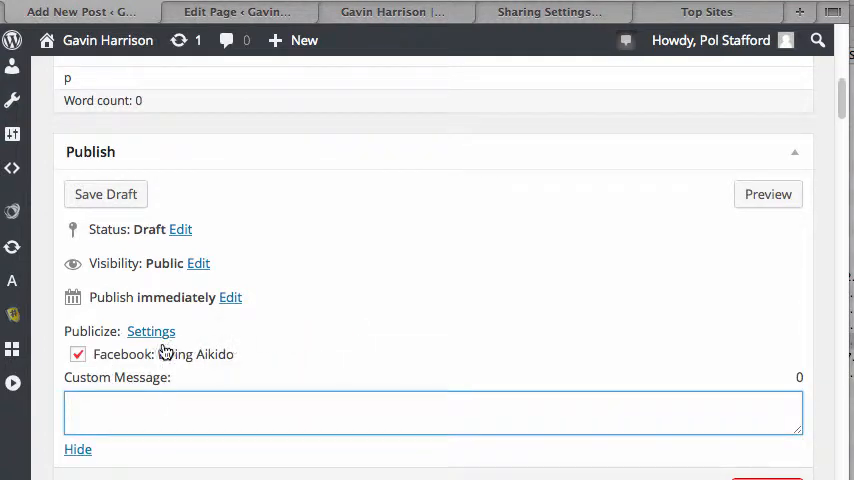
Untick Facebook: Living Aikido so this post is not publicized
{"action": "left_click", "coordinate": [78, 354]}
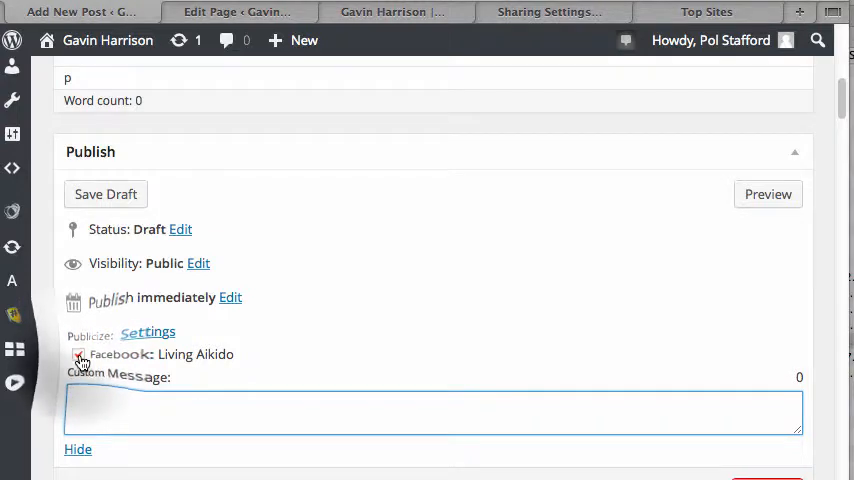
{"action": "left_click", "coordinate": [80, 354]}
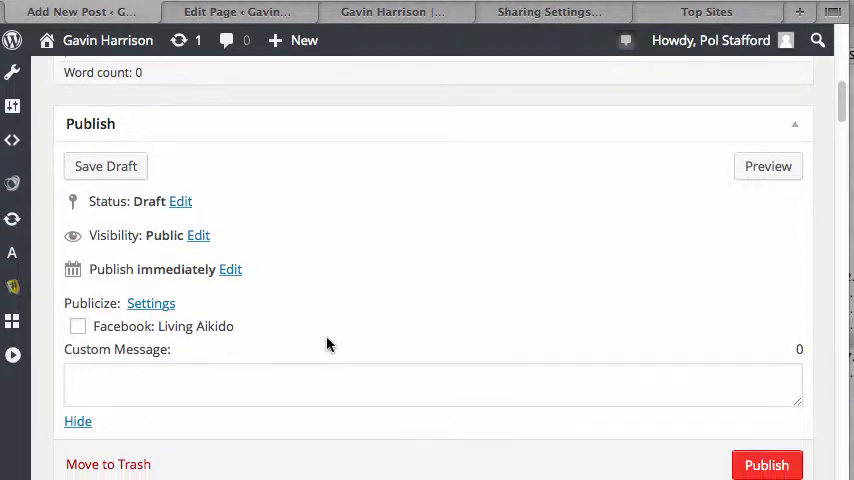
{"action": "scroll", "scroll_direction": "down", "scroll_amount": 3}
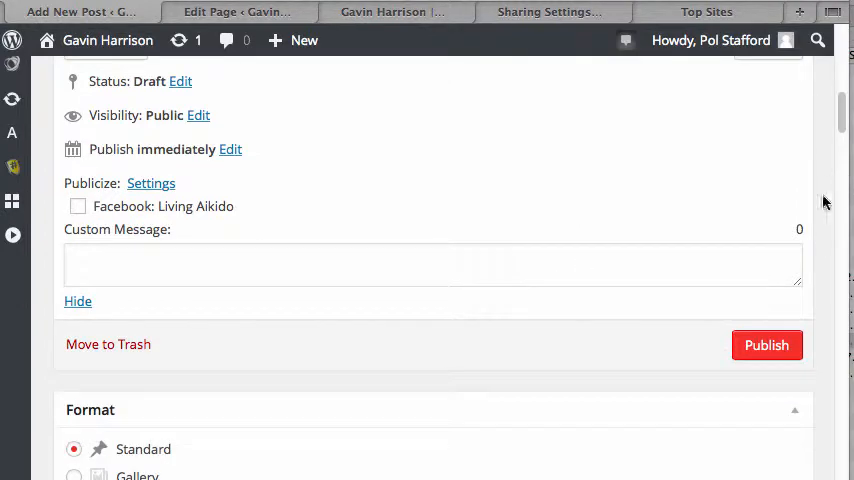
{"action": "mouse_move", "coordinate": [768, 344]}
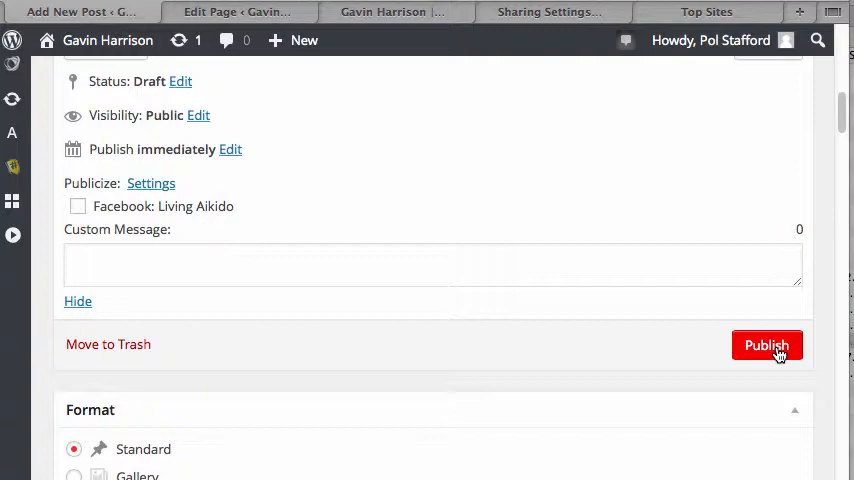
{"action": "scroll", "scroll_direction": "down", "scroll_amount": 3}
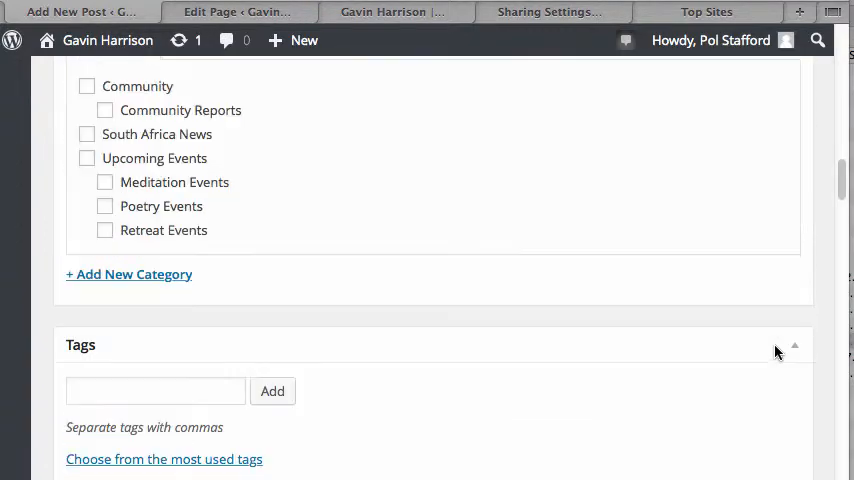
{"action": "scroll", "scroll_direction": "down", "scroll_amount": 3}
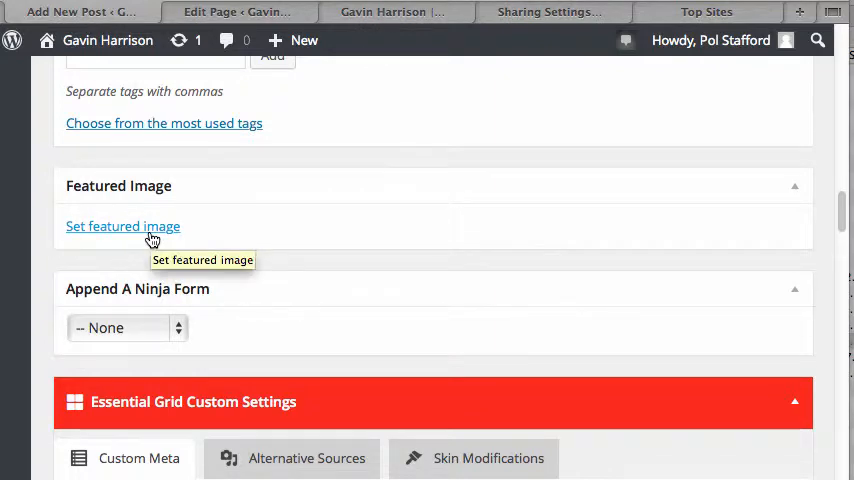
{"action": "scroll", "scroll_direction": "down", "scroll_amount": 3}
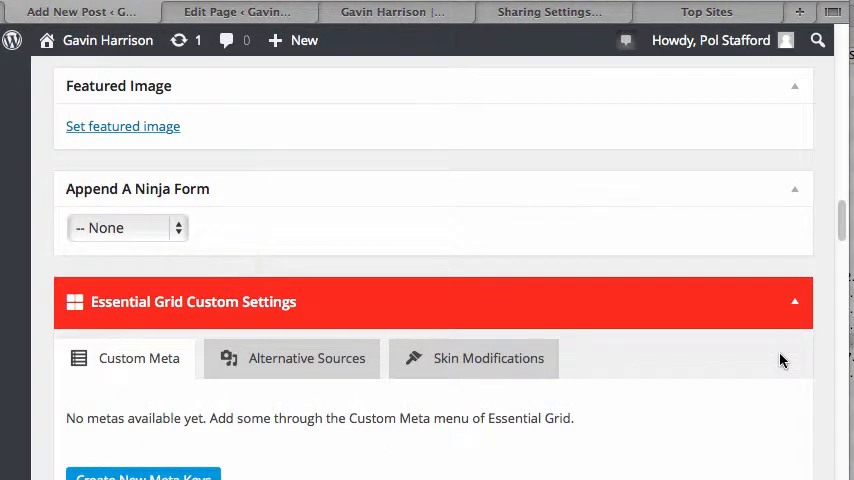